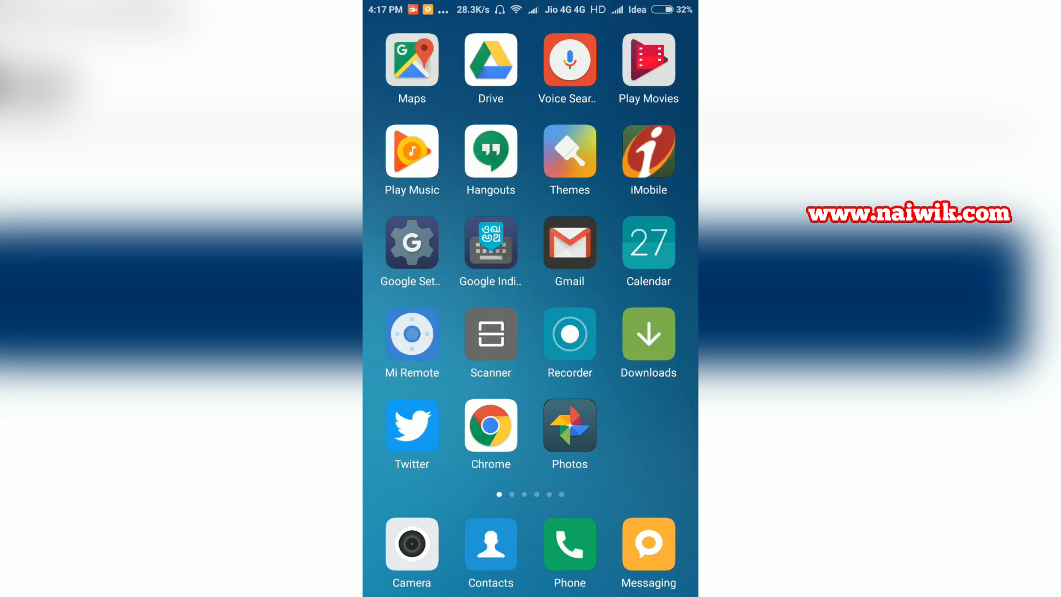
Launch the ICICI iMobile banking app from the home screen
click(648, 157)
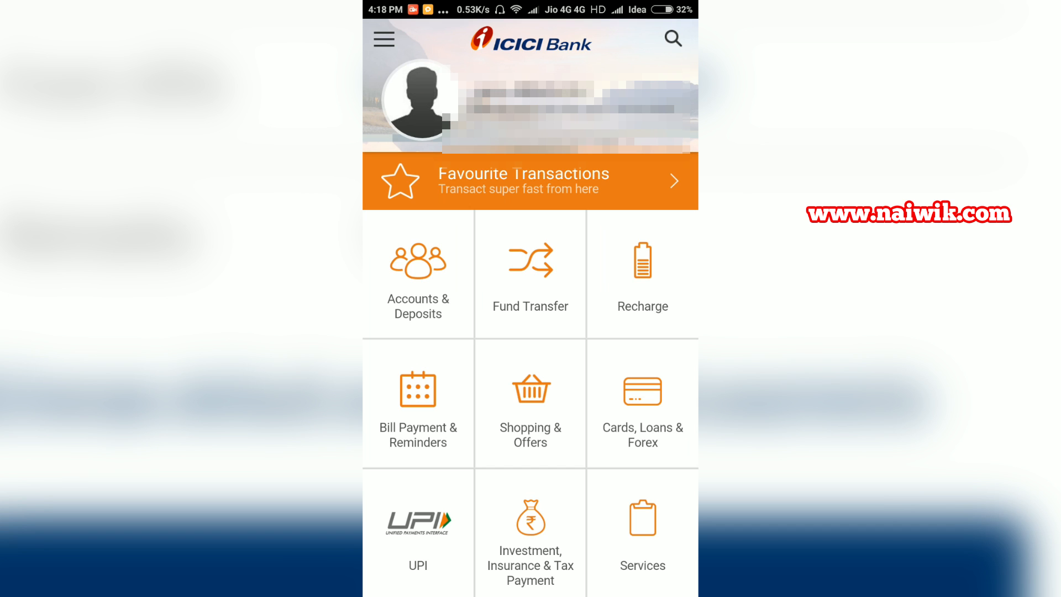
Go to UPI and choose Create Virtual Payment address to reach the Manage VPA form
click(418, 522)
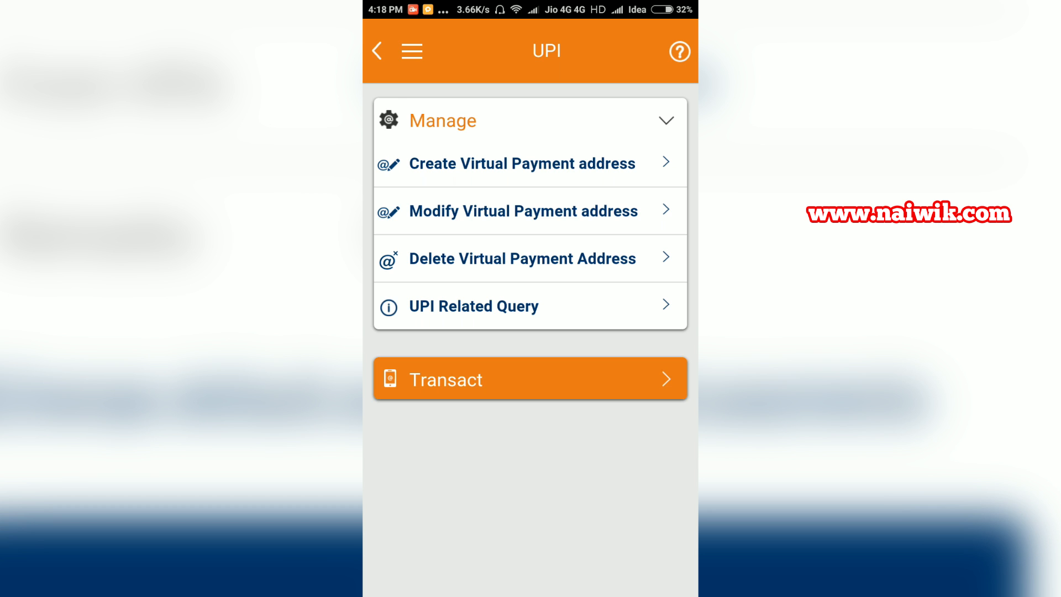
click(521, 164)
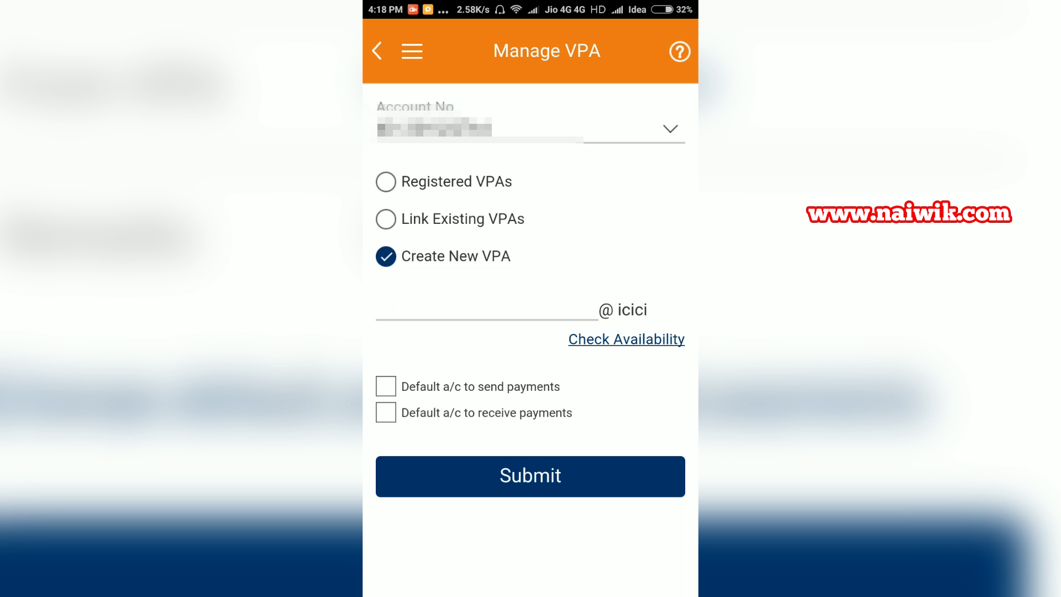
Register naiwiktech@icici after confirming availability, set it as default account, and submit
click(481, 310)
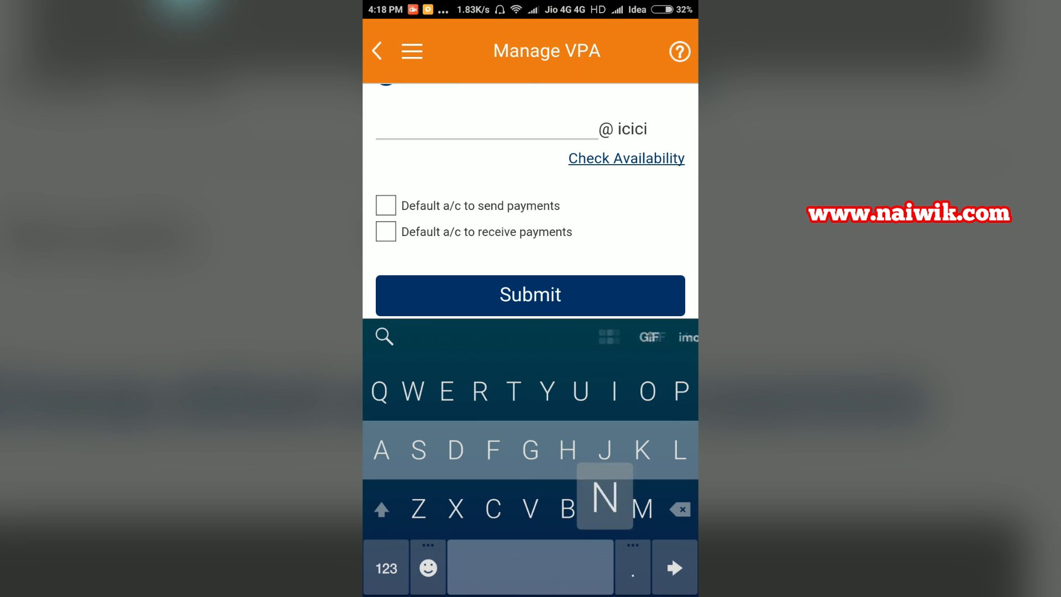
text(naiwiktech)
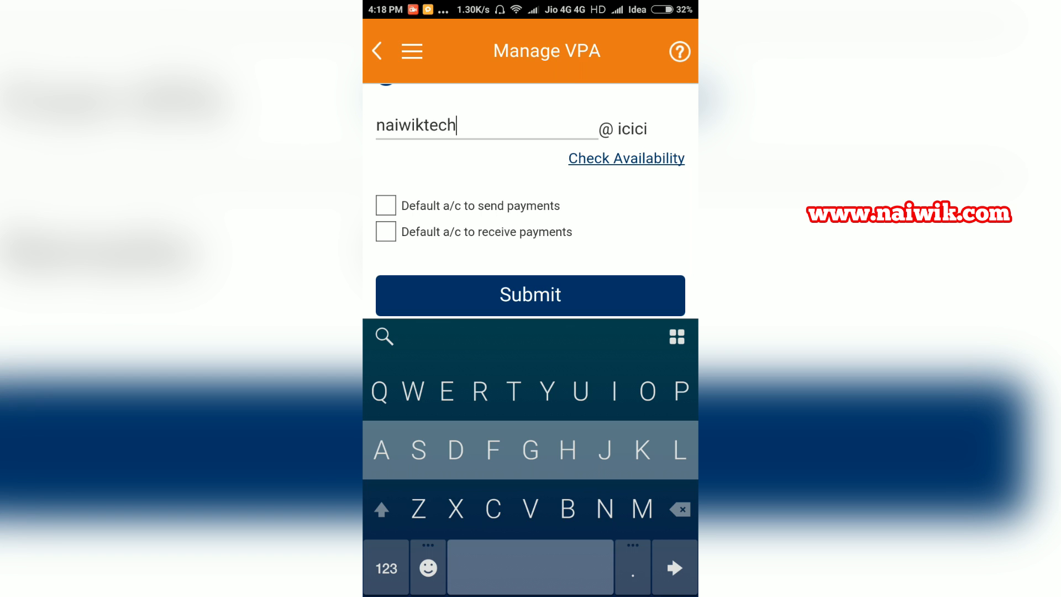
click(626, 158)
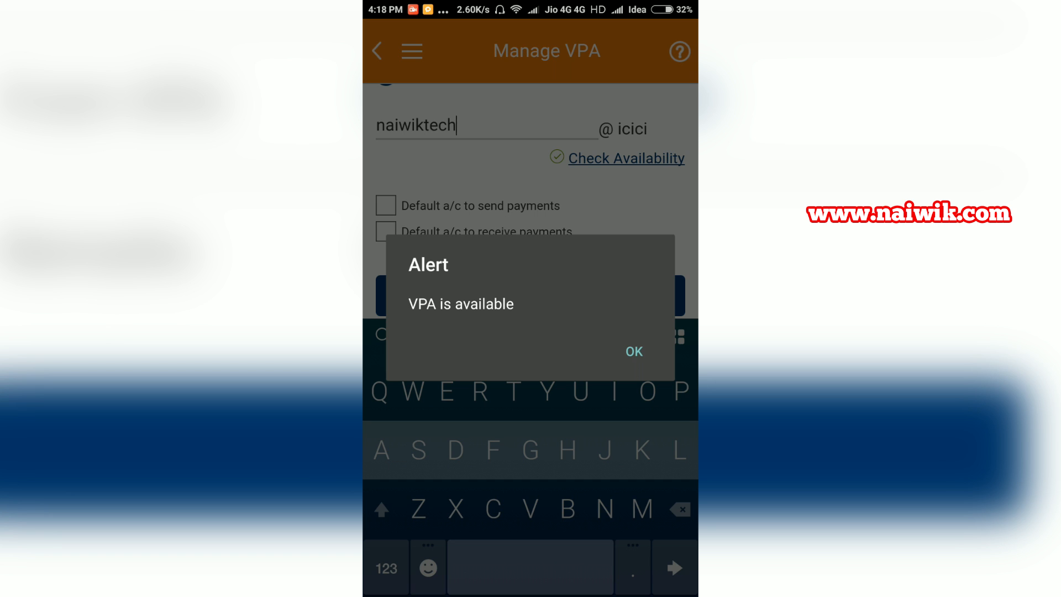
click(632, 352)
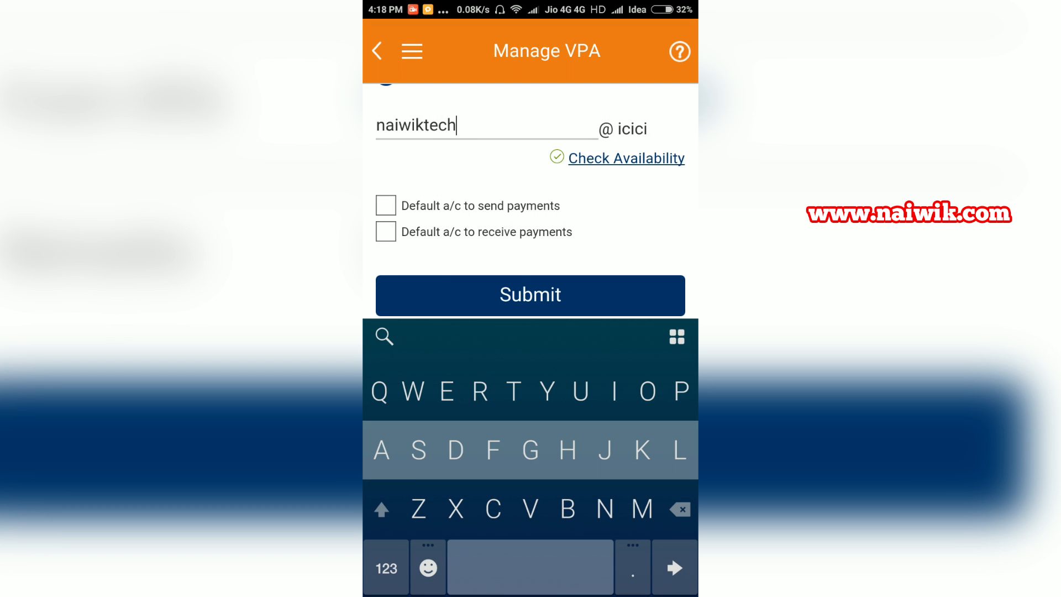
click(384, 206)
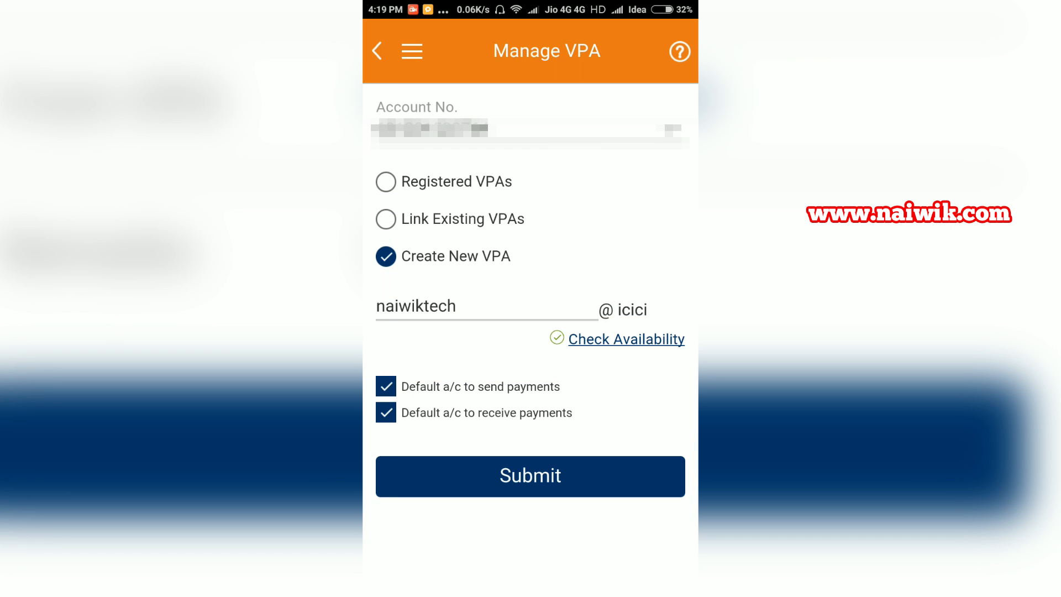
click(530, 128)
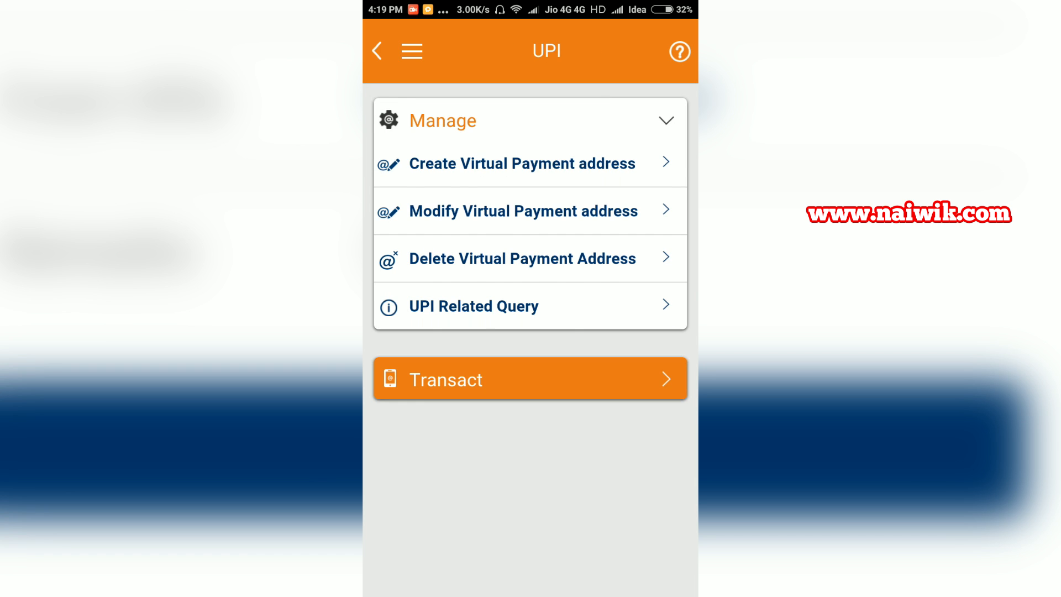
Under Transact, begin Pay to Virtual Payment address with payer and payee VPAs filled
click(531, 380)
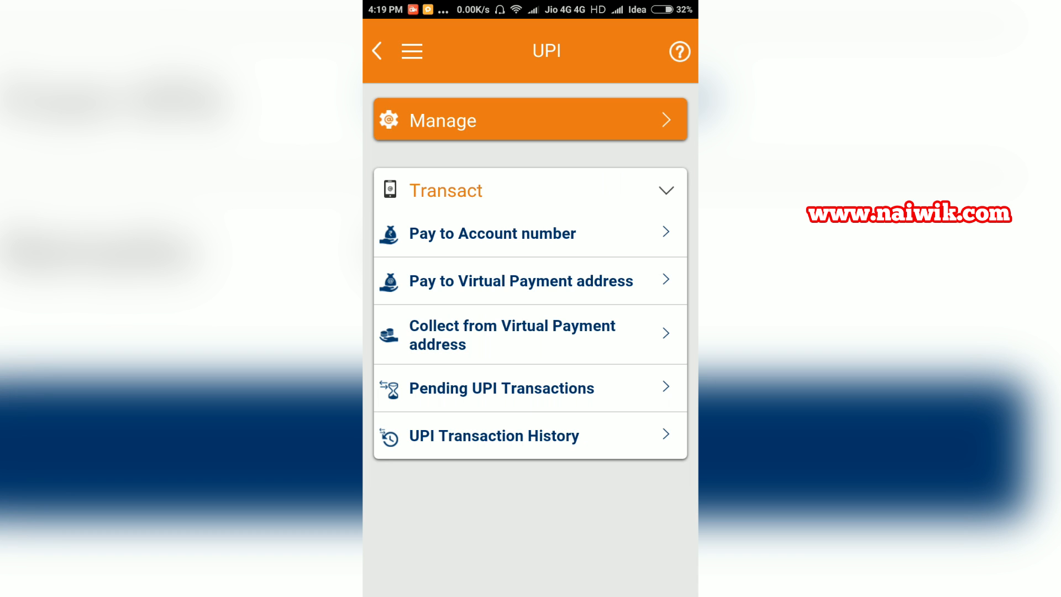
click(521, 281)
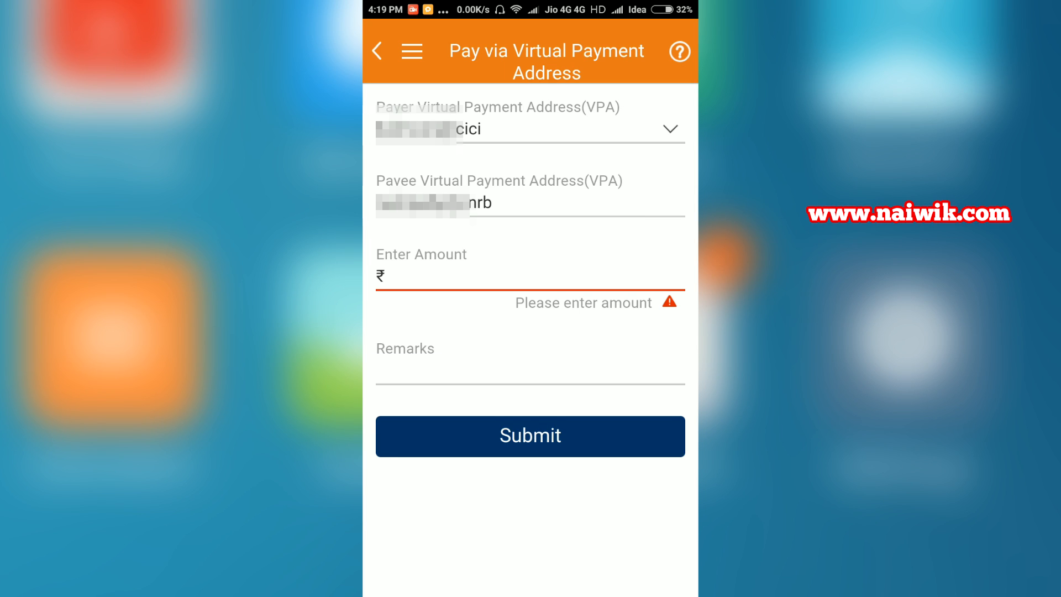
Enter amount ₹50 with remark Upi and submit the payment details
click(530, 277)
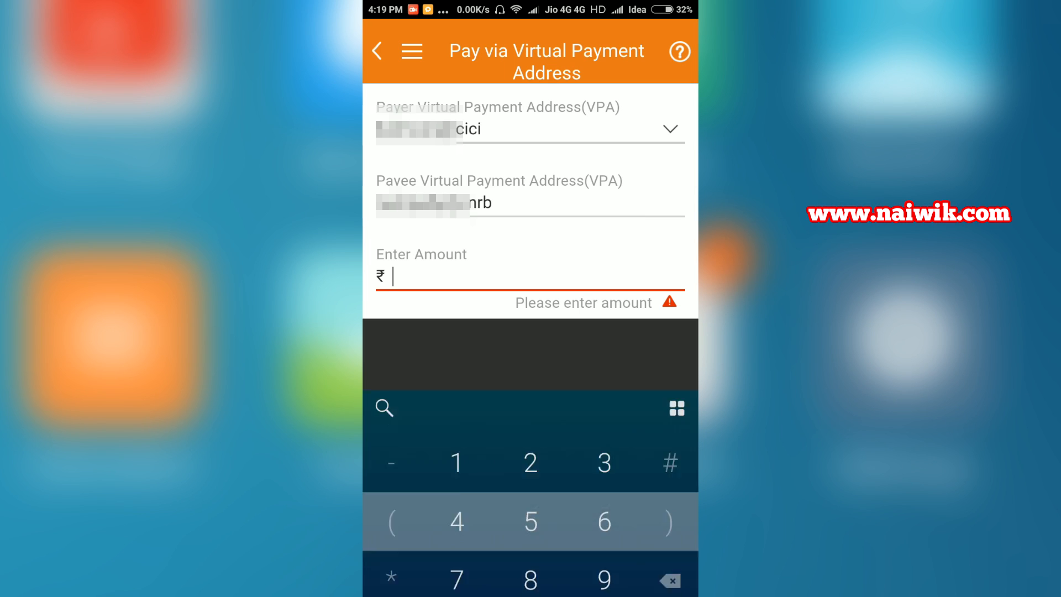
text(50)
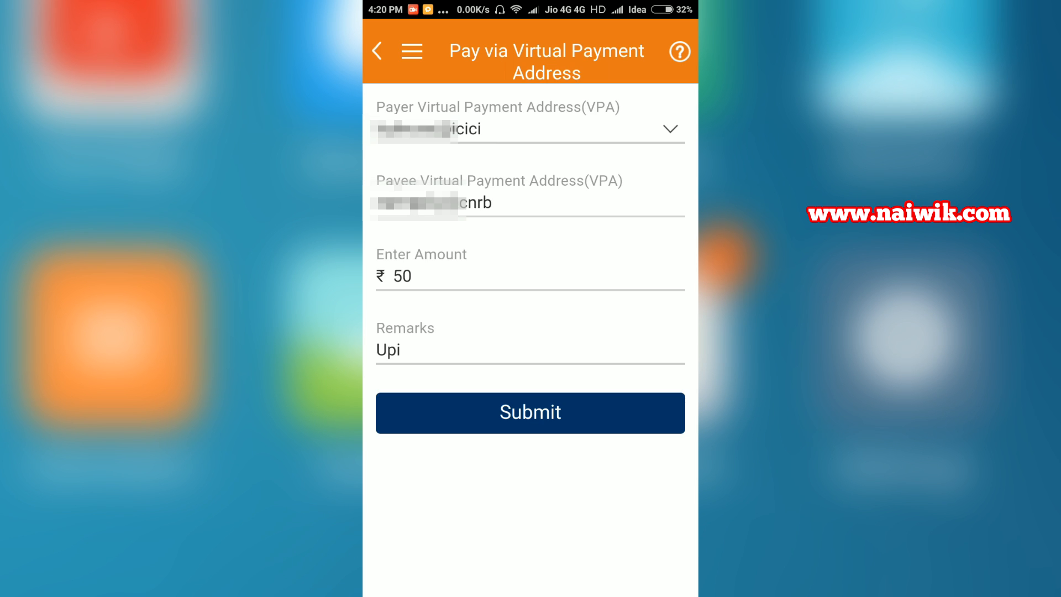
click(529, 413)
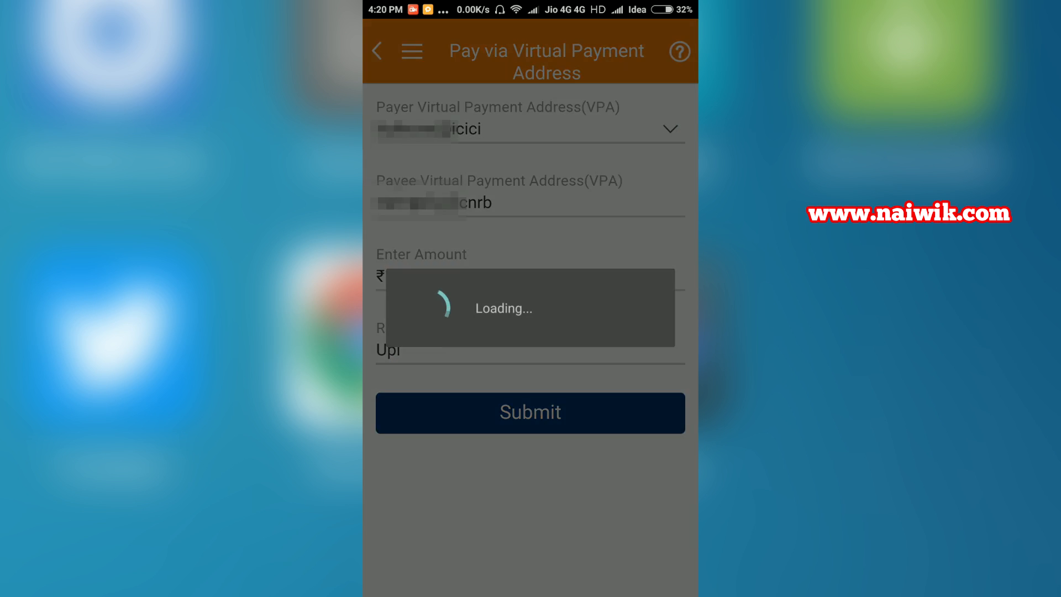
Confirm the pre-confirmation summary so the transfer ends on a Success screen with reference number
click(529, 412)
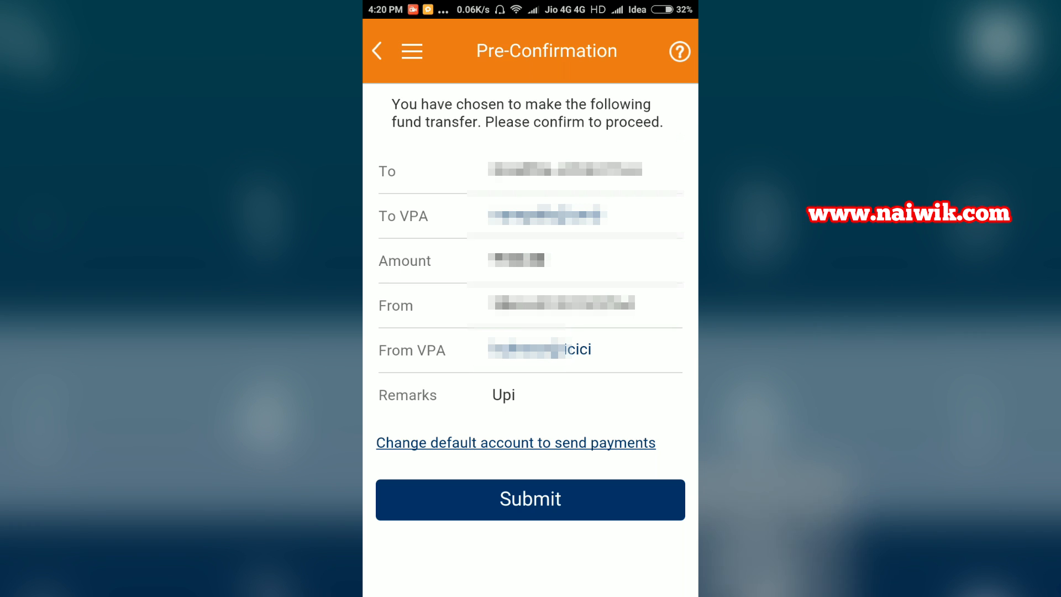
click(529, 500)
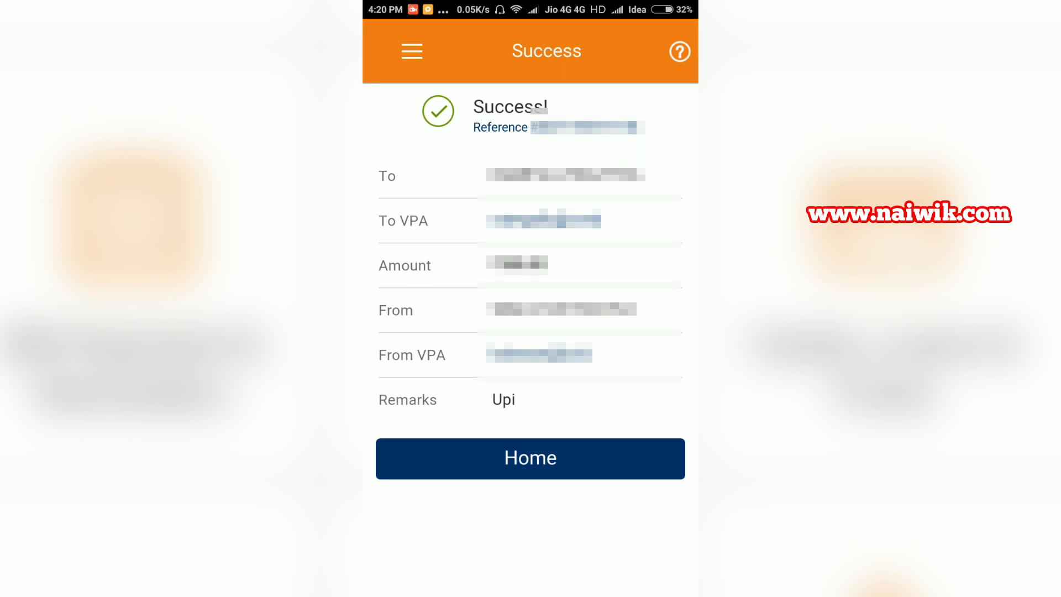